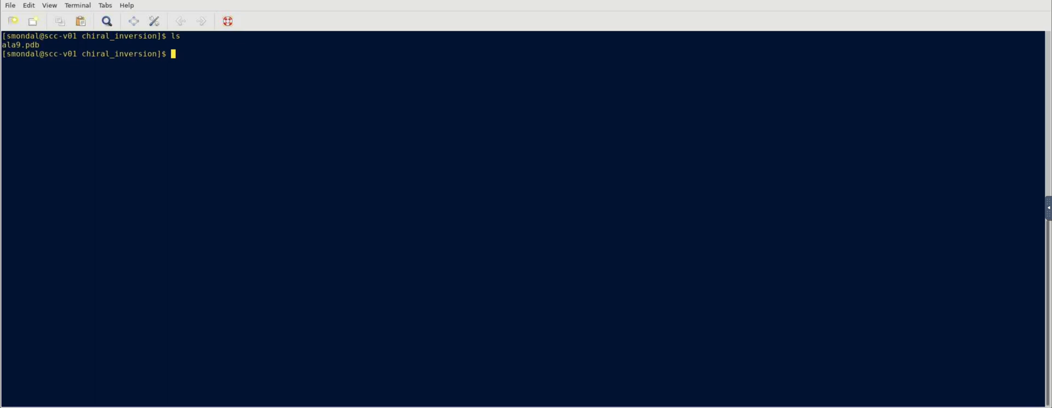
Step: Launch VMD from the shell with ala9.pdb loaded as a line model
text(vmd ala9.pdb)
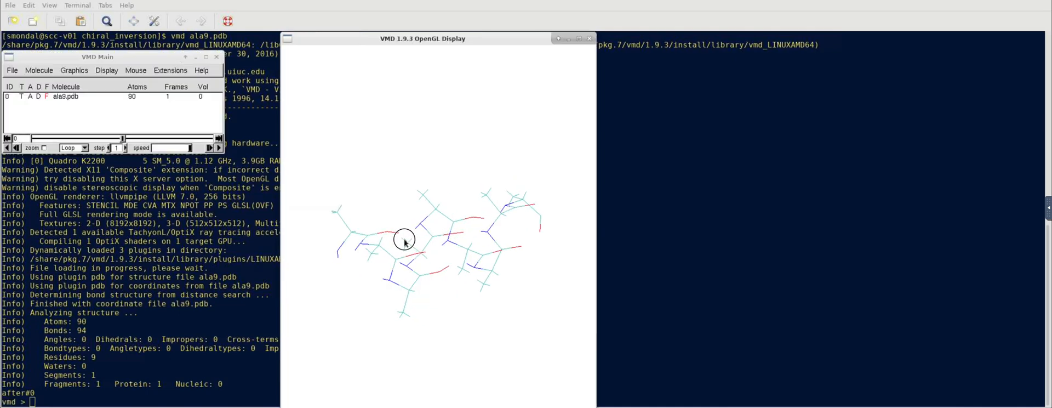
Step: Set the peptide's drawing method to NewCartoon and rotate the helical ribbon to inspect it
click(39, 70)
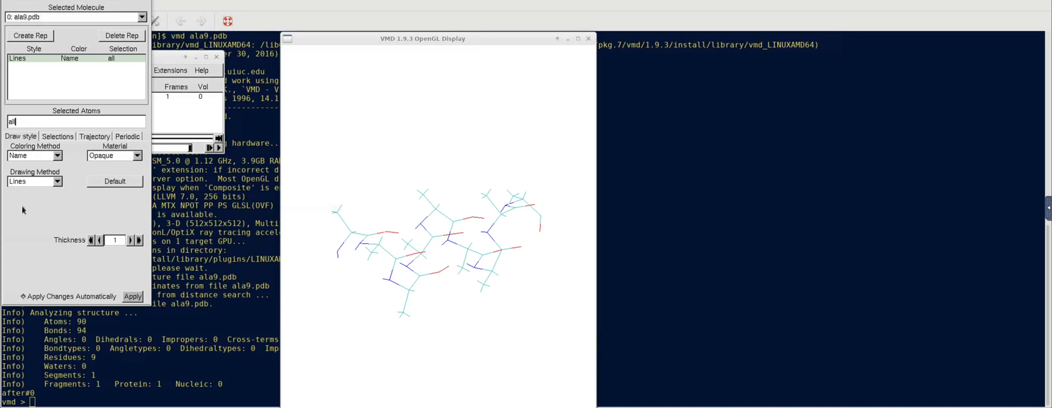
click(34, 181)
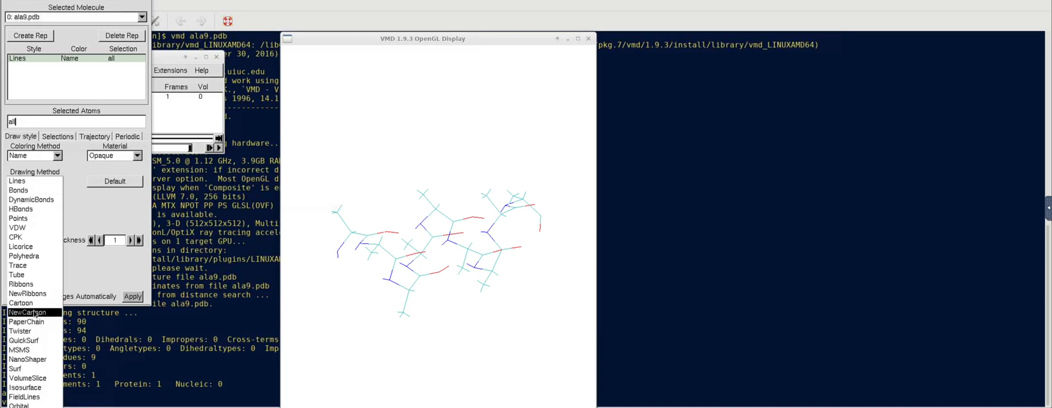
click(27, 313)
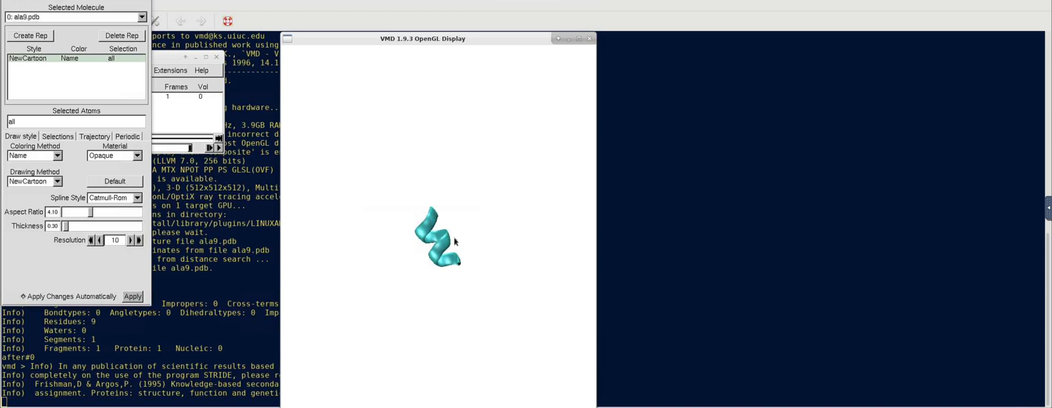
drag(456, 241, 446, 240)
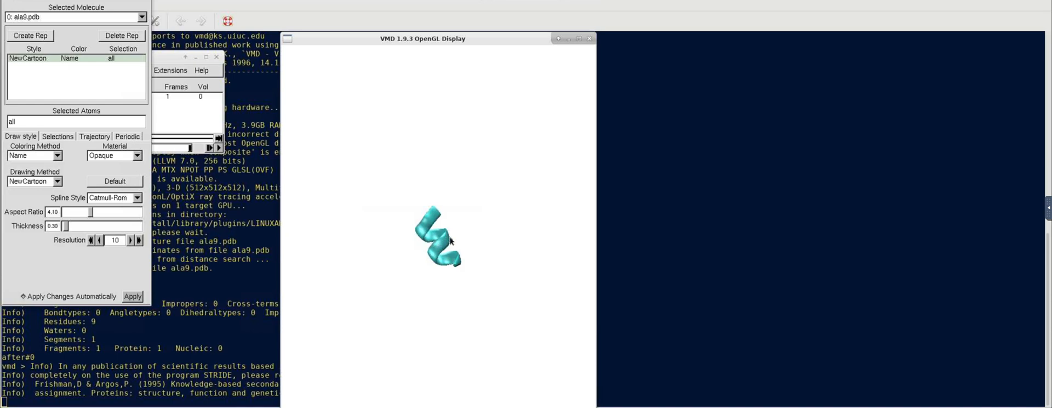
mouse_move(115, 84)
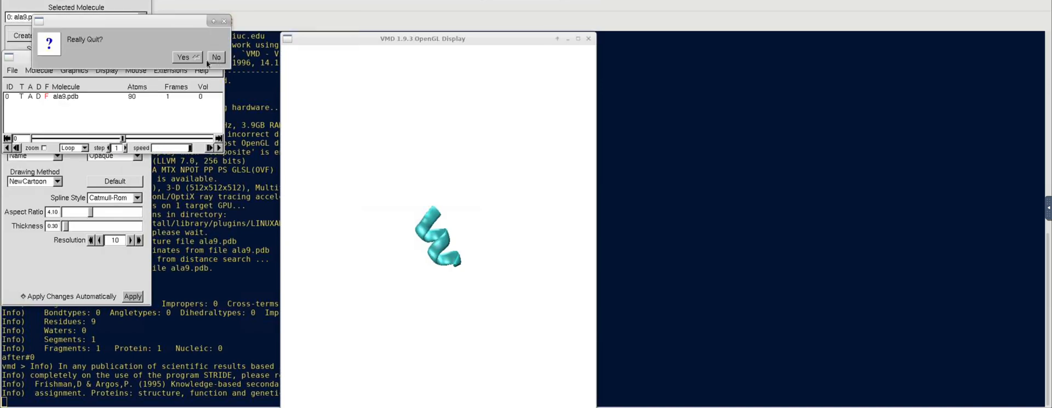
Step: Confirm quitting VMD, then run 'pymol ala9.pdb' to load the peptide in PyMOL
click(183, 56)
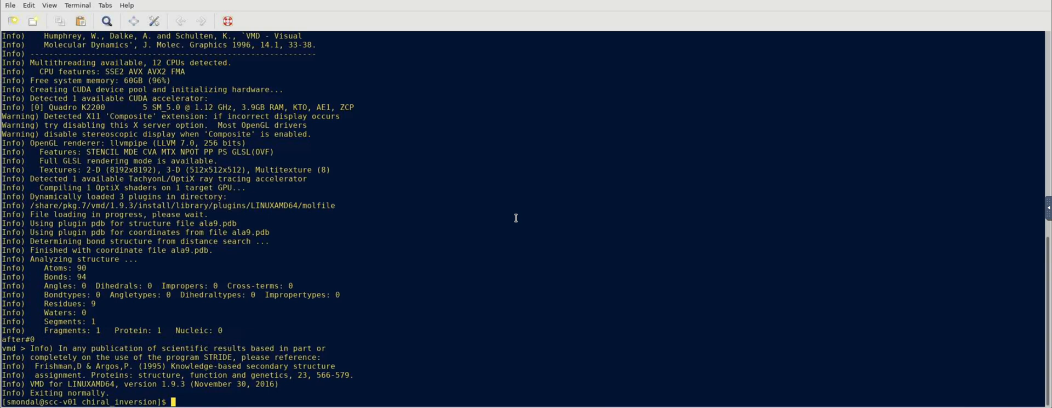
text(pymol)
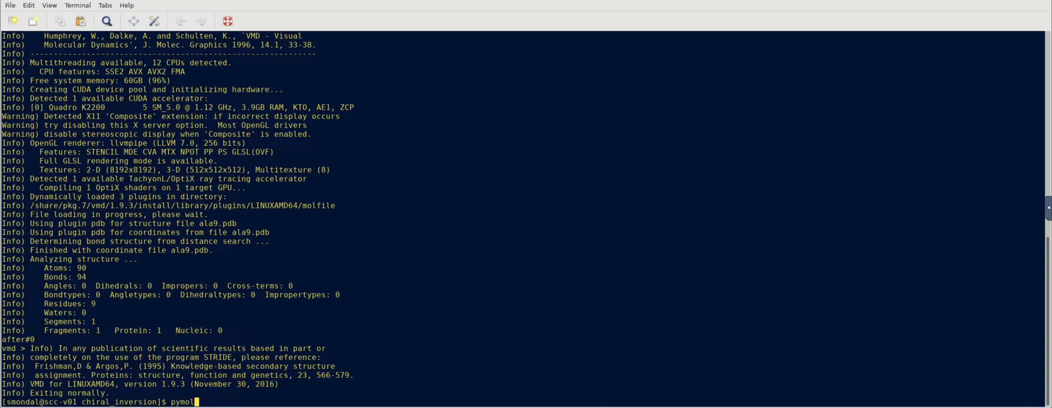
text(al)
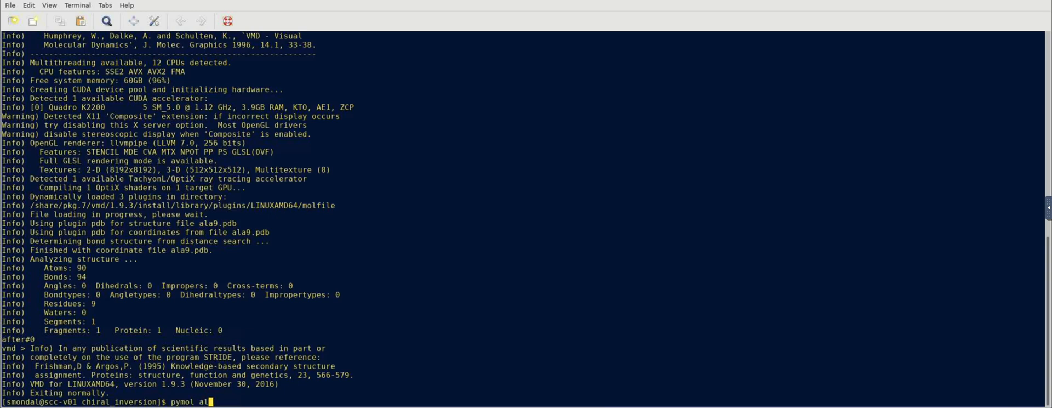
key(Return)
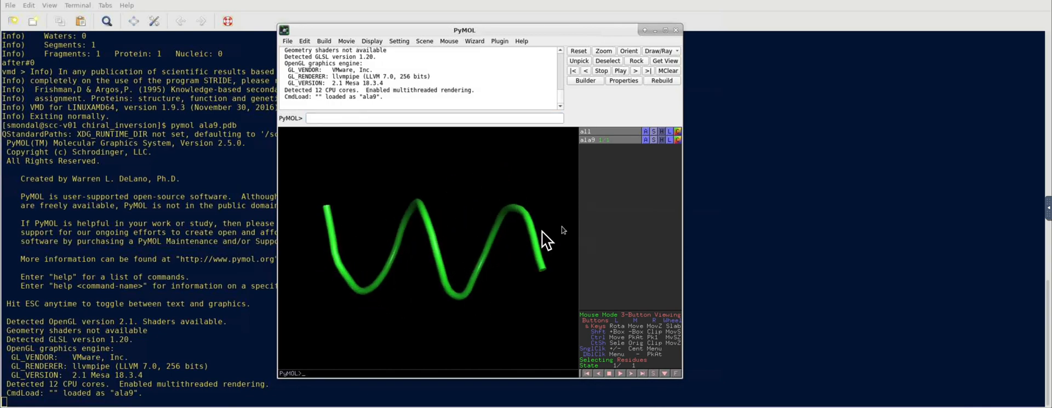
Step: Show the ala9 object as sticks and hide its cartoon, leaving only the stick model
drag(562, 238, 530, 221)
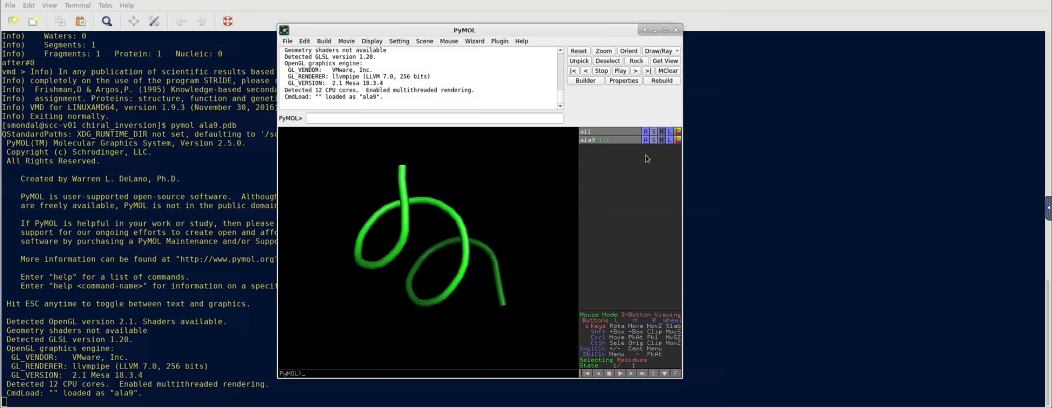
click(652, 141)
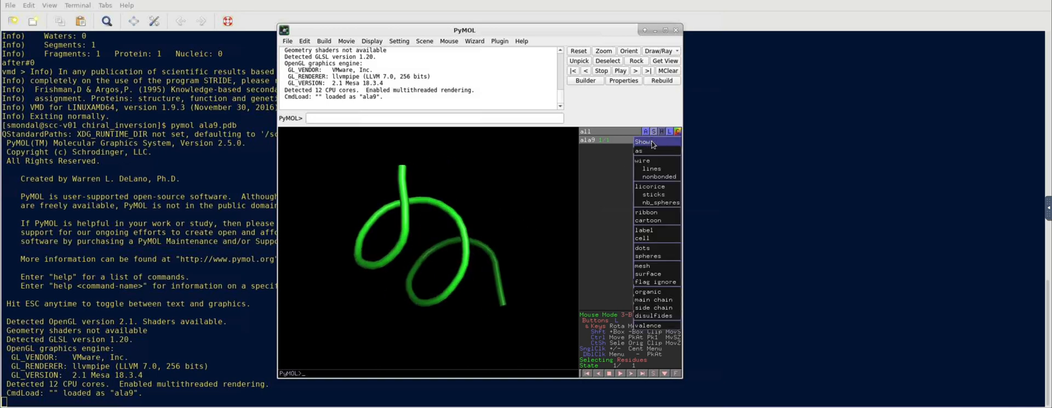
mouse_move(653, 194)
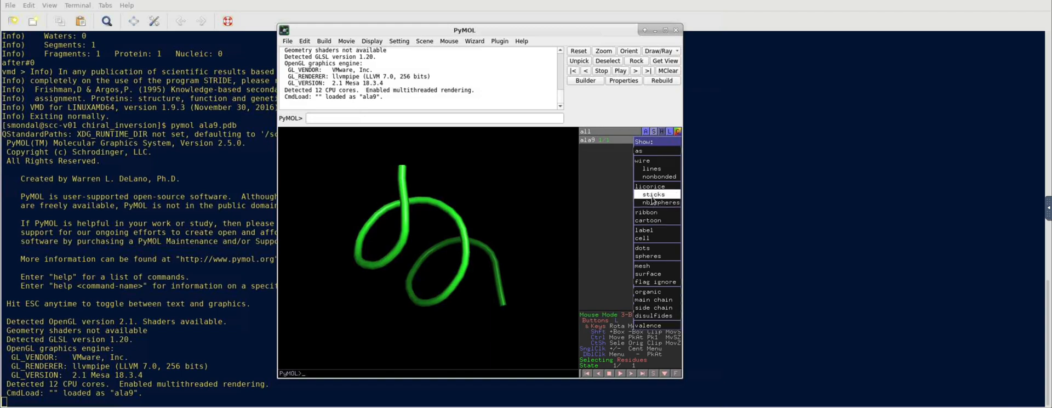
click(652, 194)
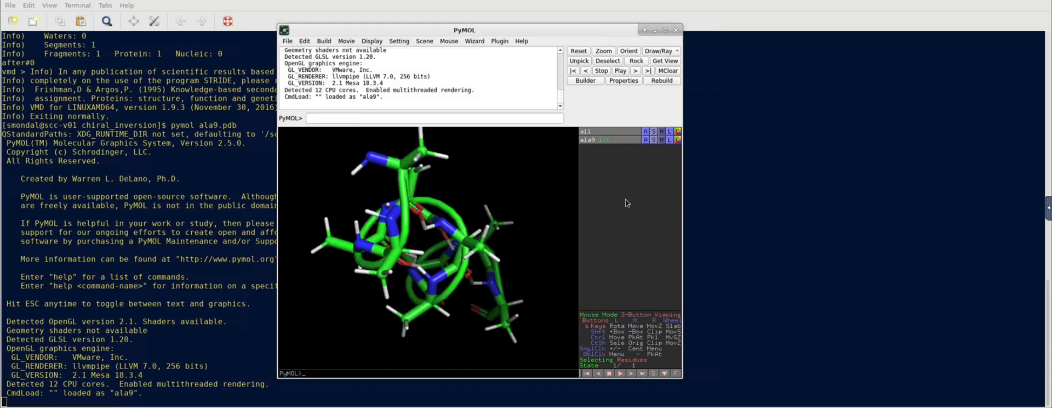
mouse_move(665, 146)
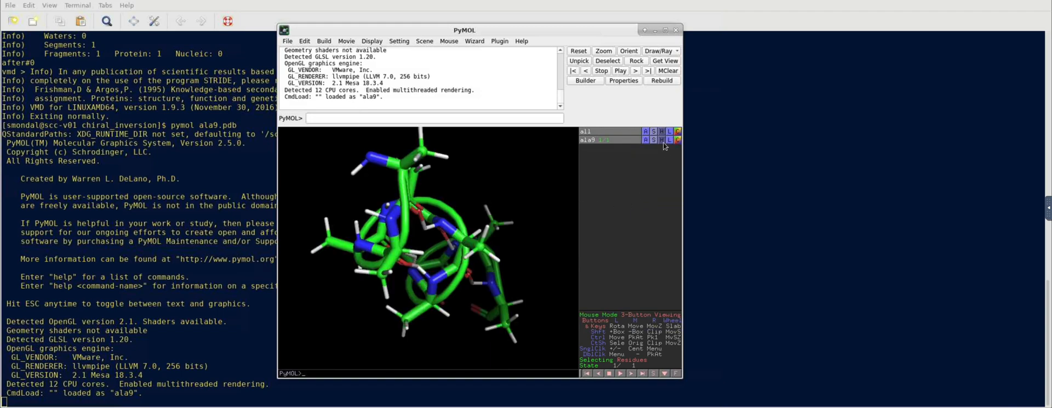
click(660, 139)
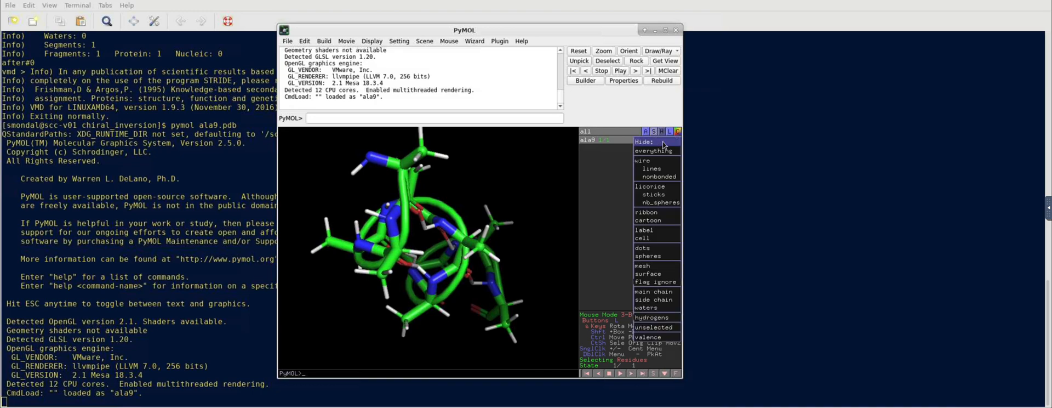
mouse_move(648, 220)
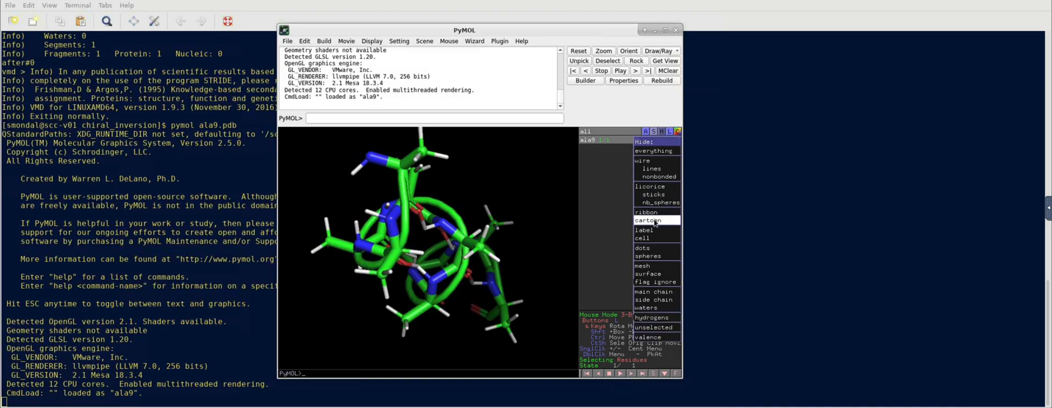
click(647, 220)
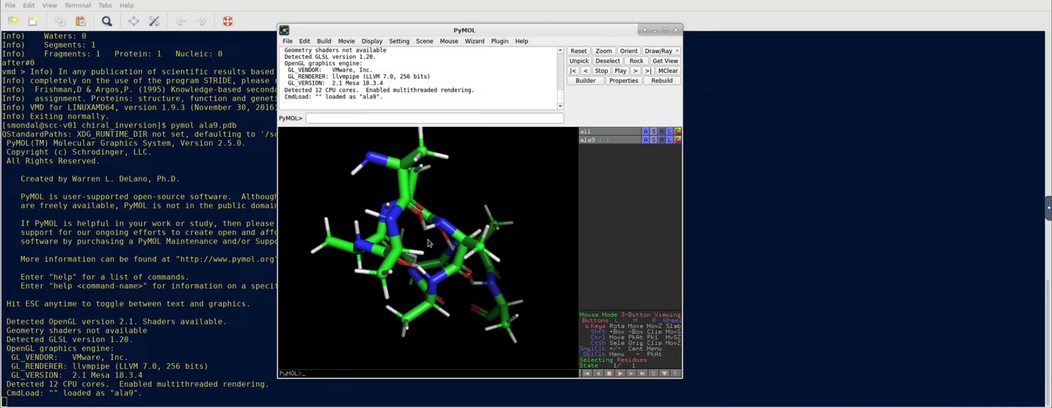
Step: Rotate the stick model to inspect backbone and side chains, then bring up the Builder panel
drag(430, 242, 431, 259)
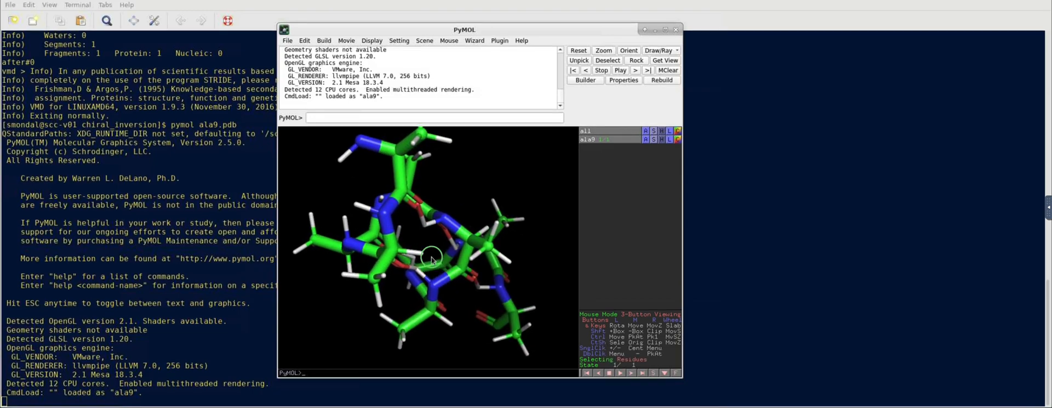
drag(430, 258, 508, 244)
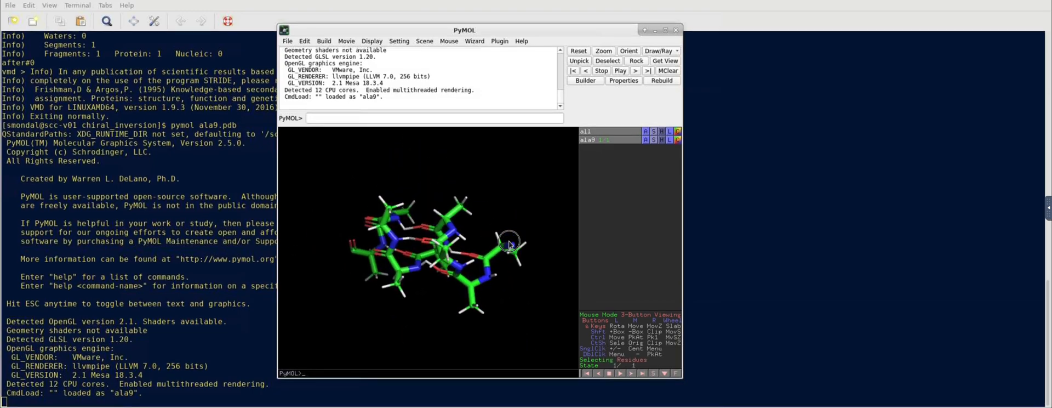
drag(510, 244, 409, 251)
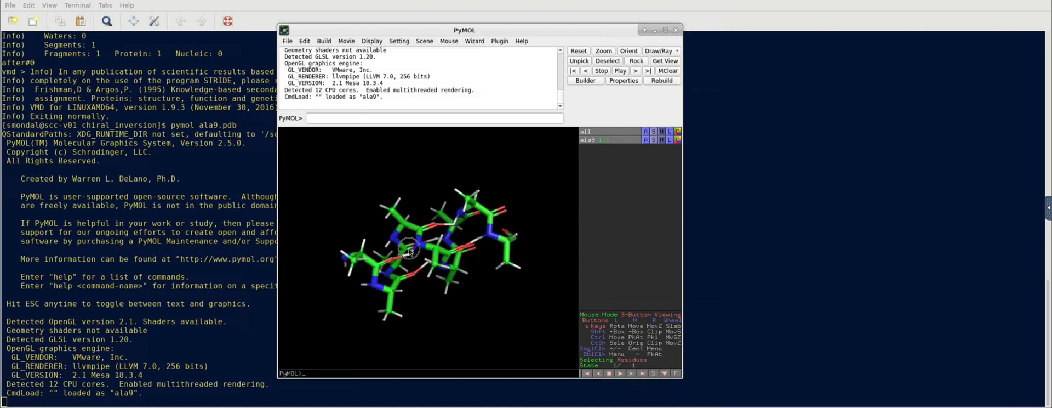
drag(408, 247, 392, 225)
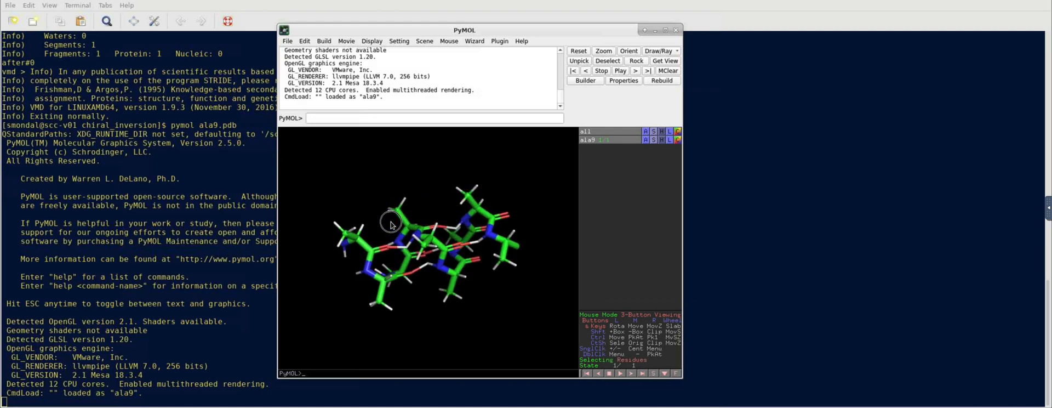
drag(392, 224, 475, 292)
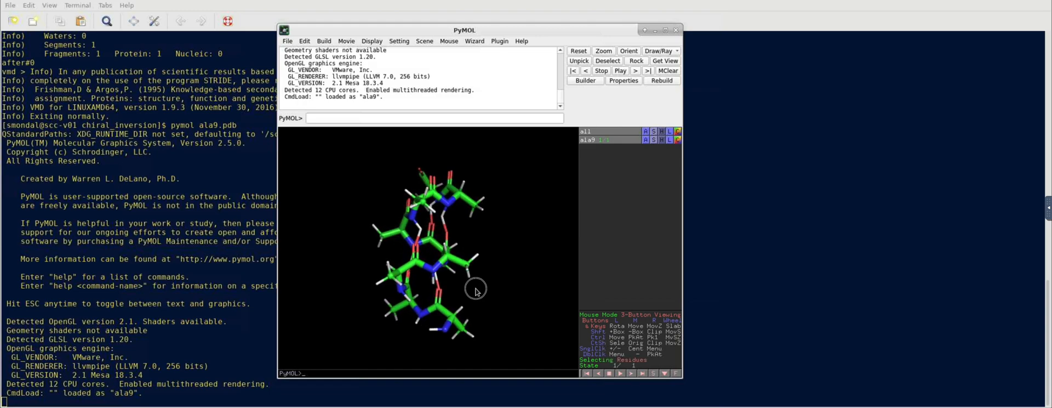
drag(475, 291, 450, 287)
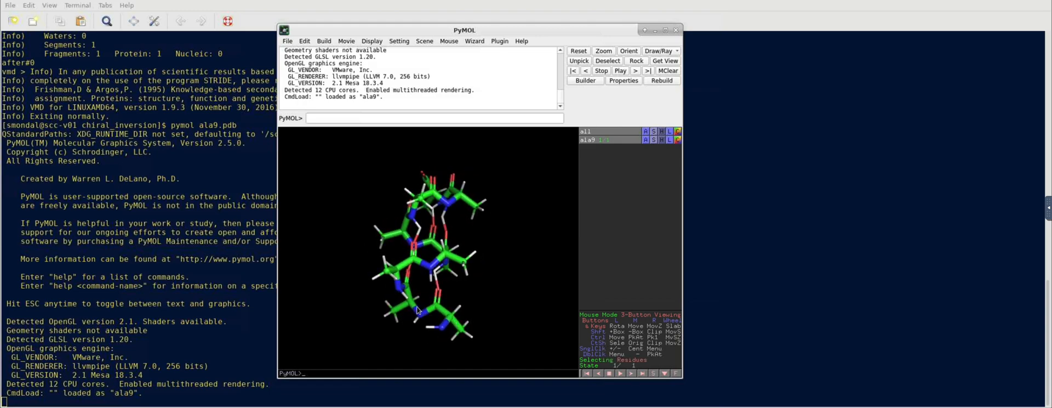
drag(416, 308, 440, 265)
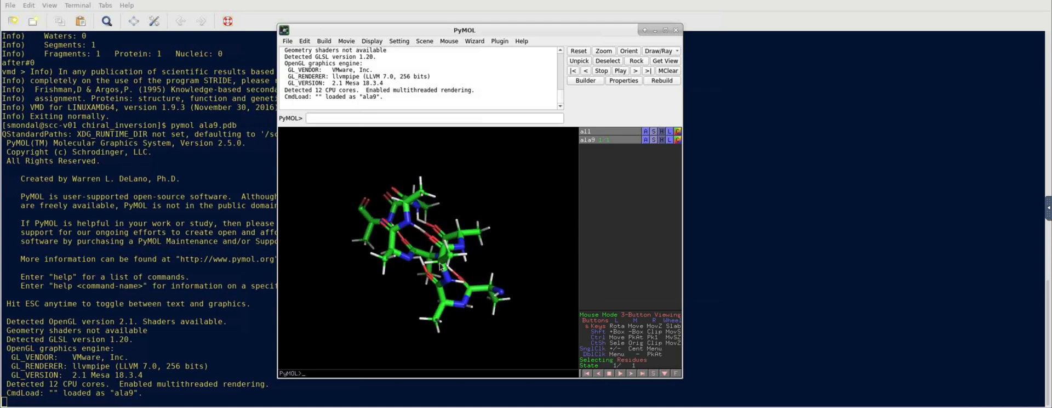
drag(440, 268, 455, 258)
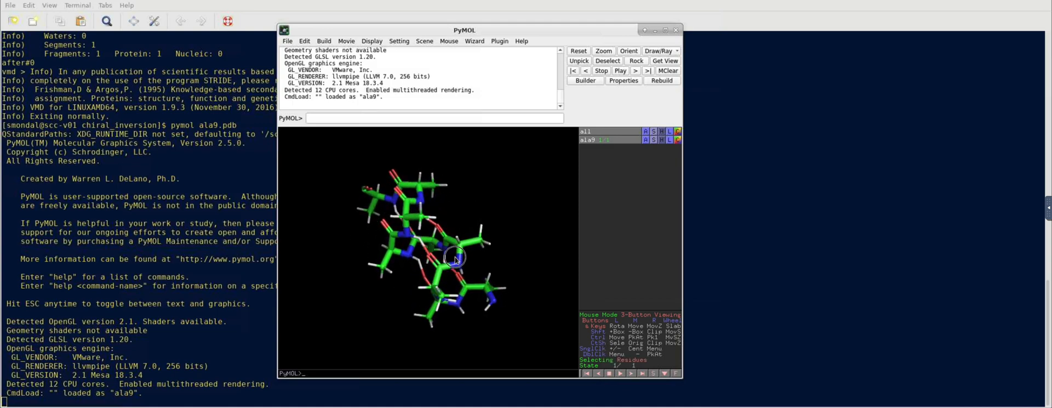
drag(455, 259, 446, 238)
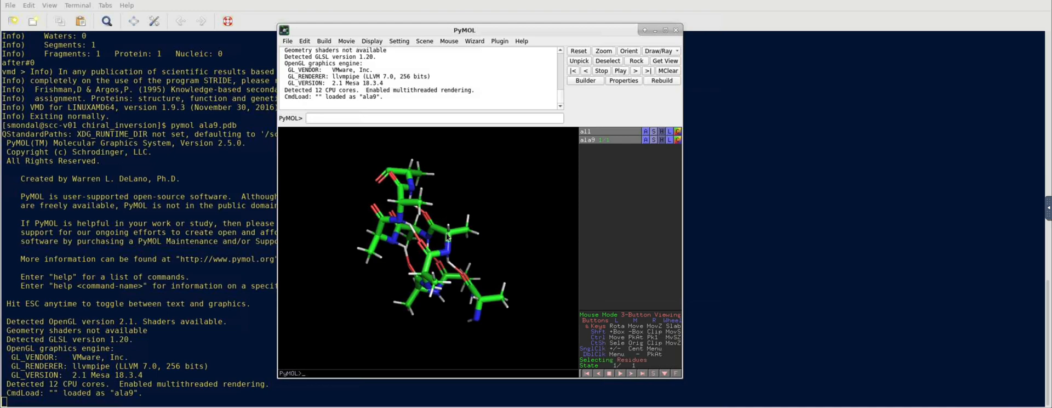
drag(416, 234, 443, 241)
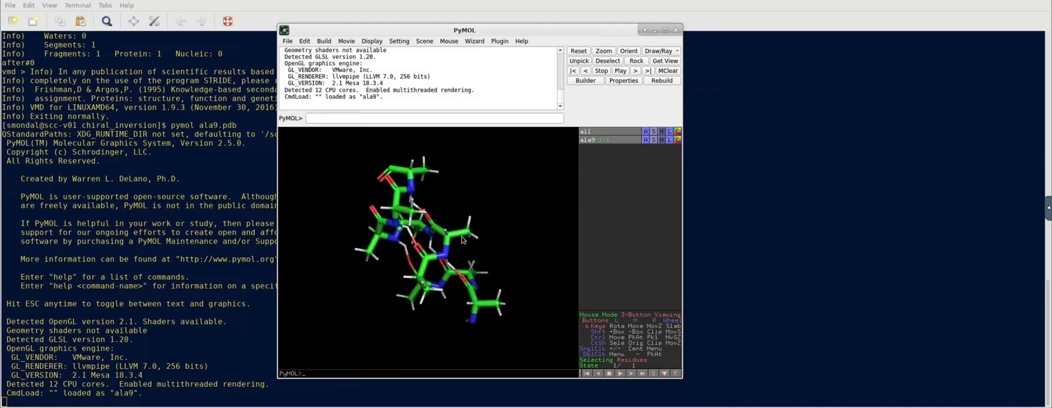
drag(459, 238, 446, 238)
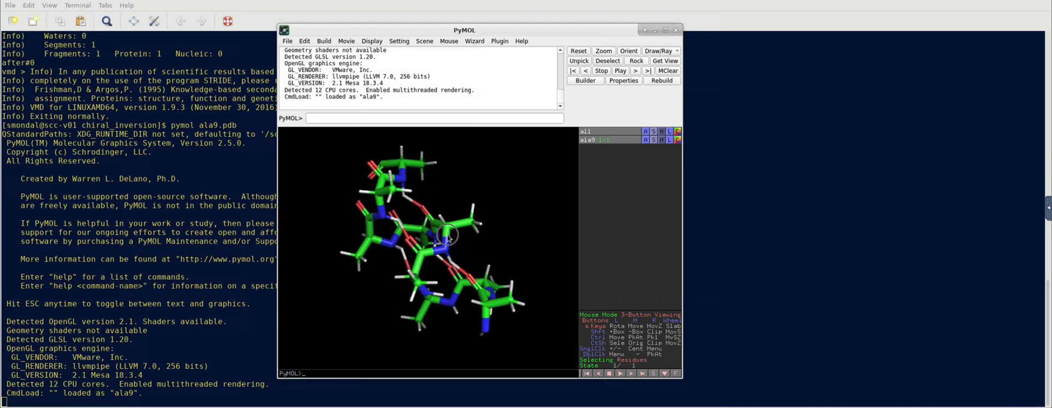
drag(449, 234, 430, 224)
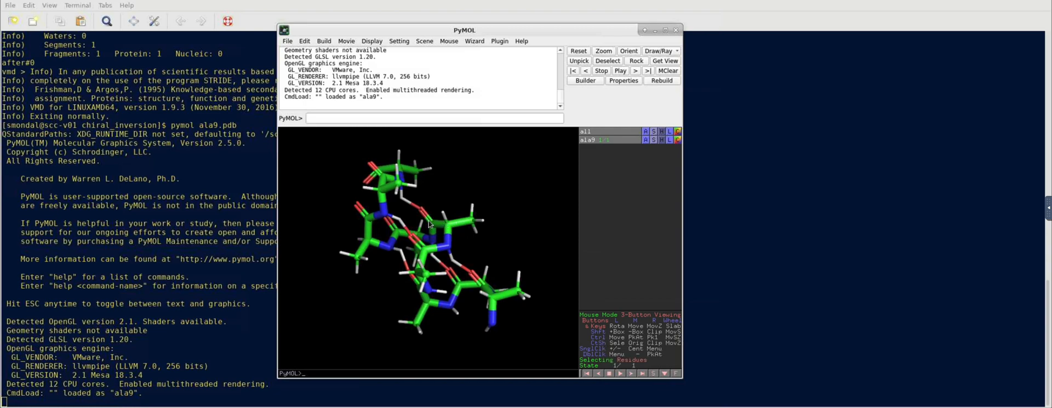
mouse_move(593, 85)
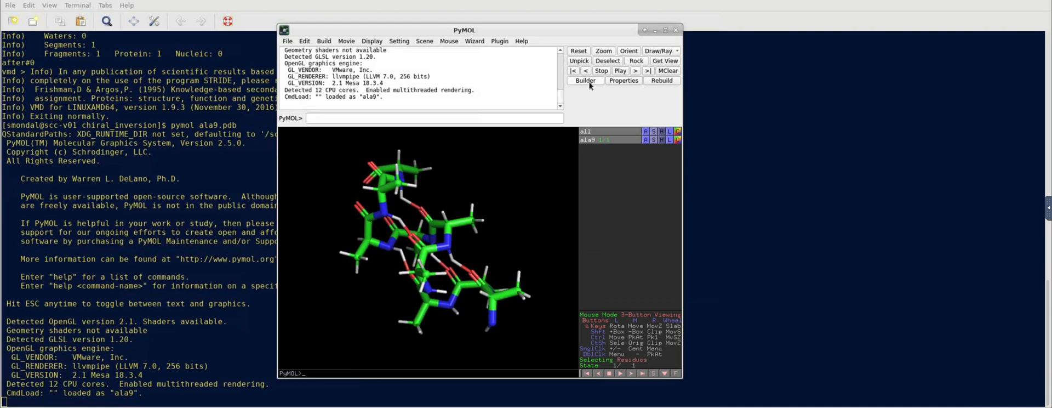
click(583, 80)
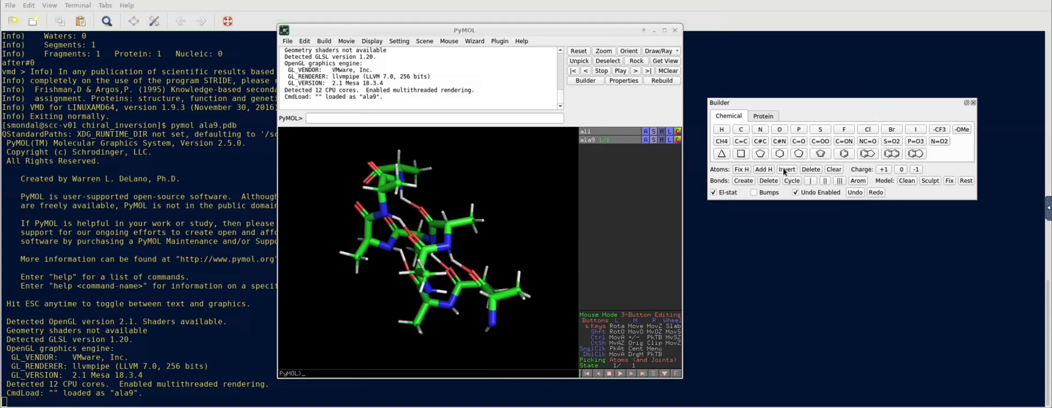
mouse_move(787, 169)
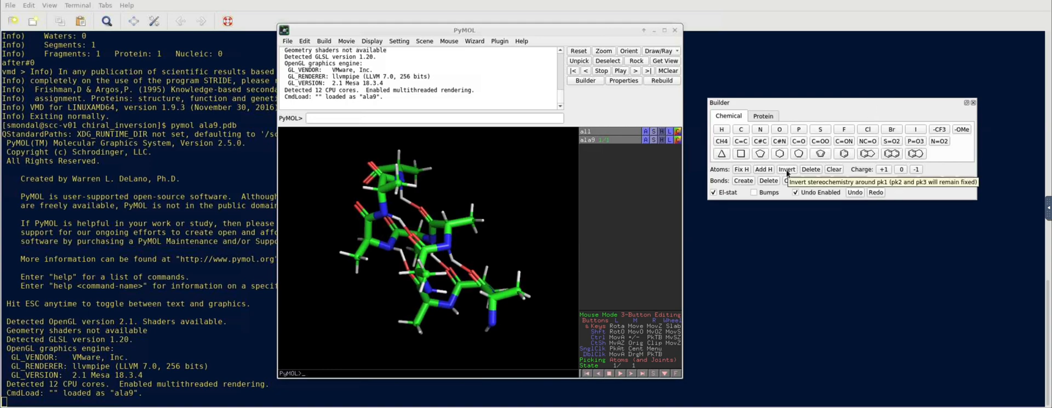
Step: Start Builder's Invert mode and pick ALA 6's alpha carbon as the origin atom
click(787, 169)
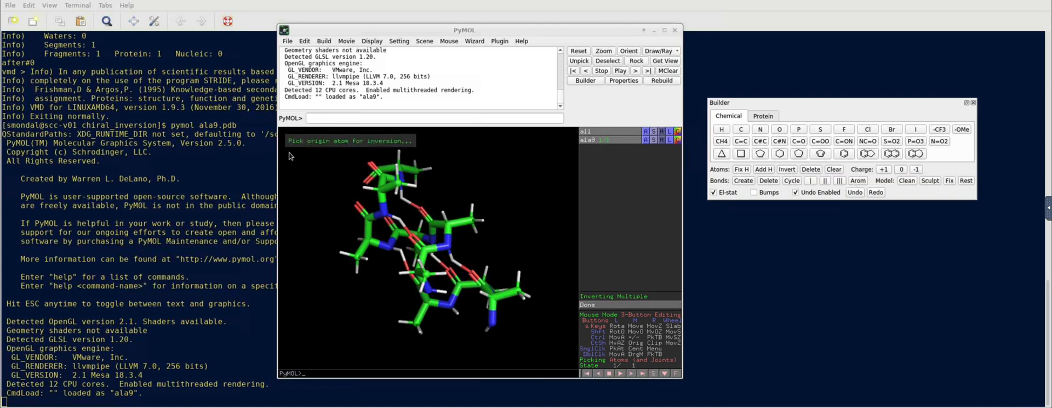
mouse_move(342, 171)
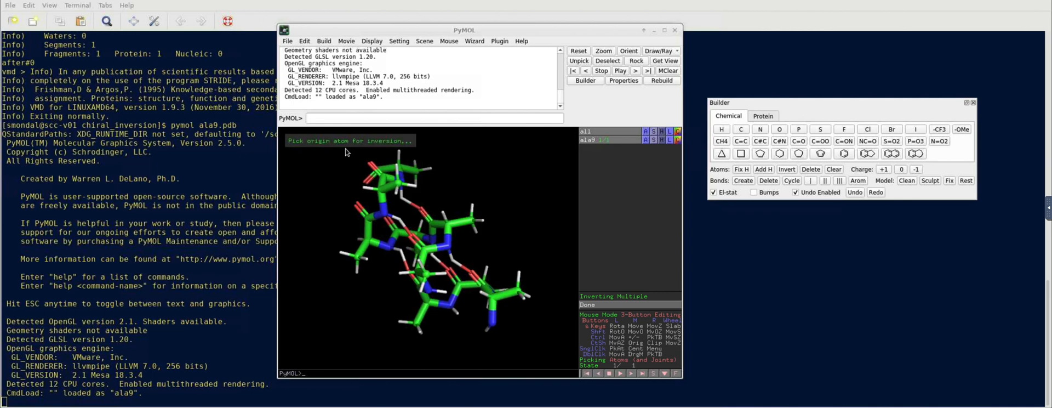
mouse_move(376, 167)
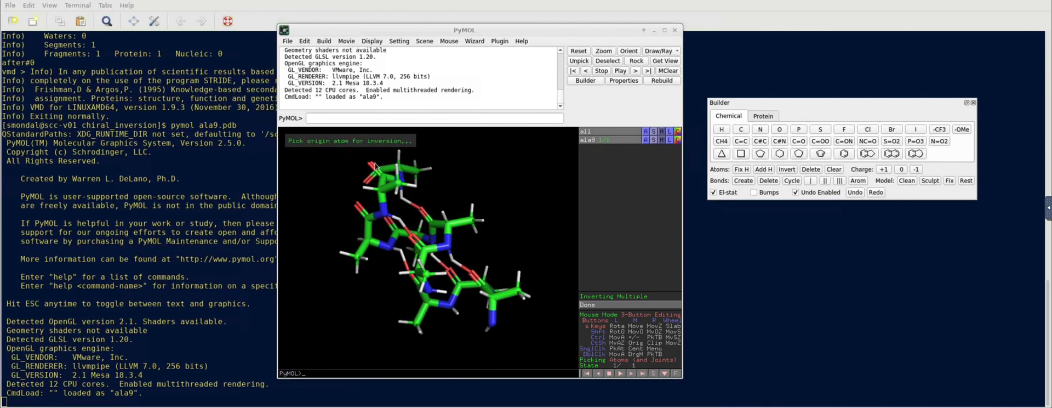
mouse_move(451, 229)
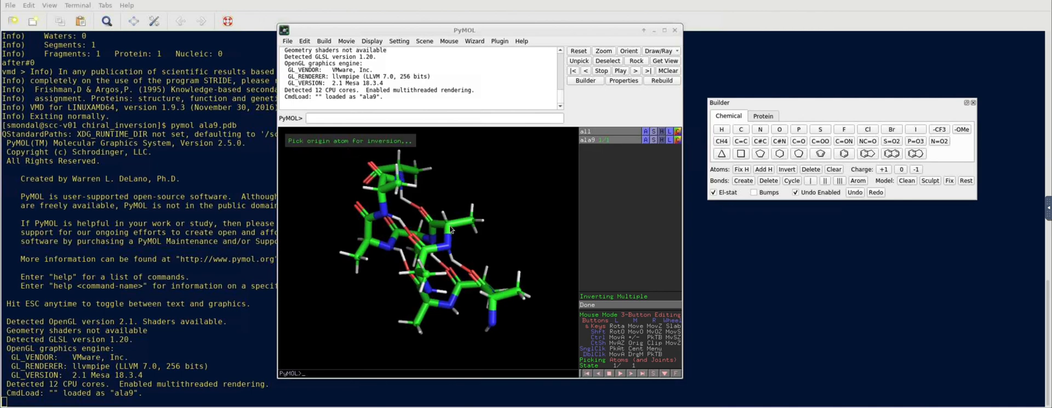
click(448, 225)
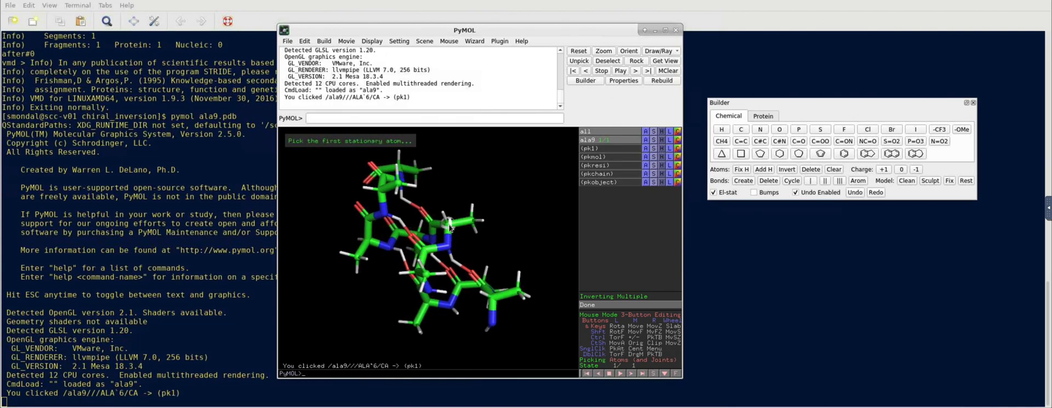
mouse_move(307, 156)
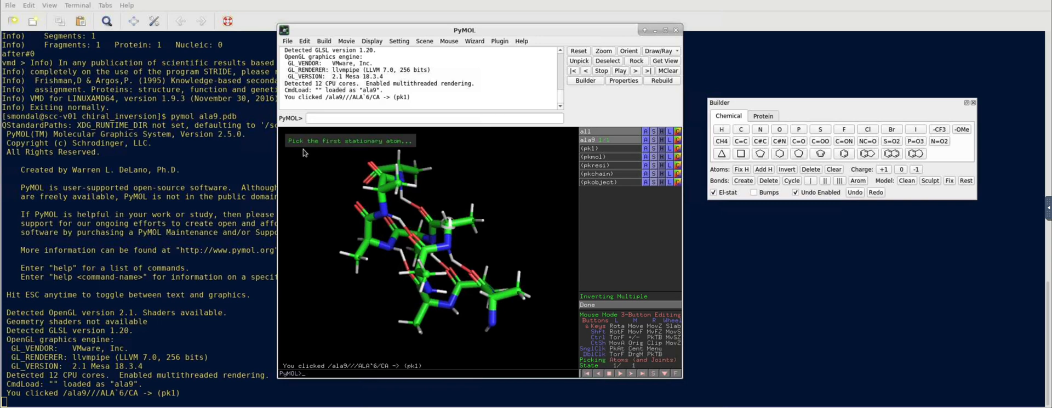
mouse_move(461, 186)
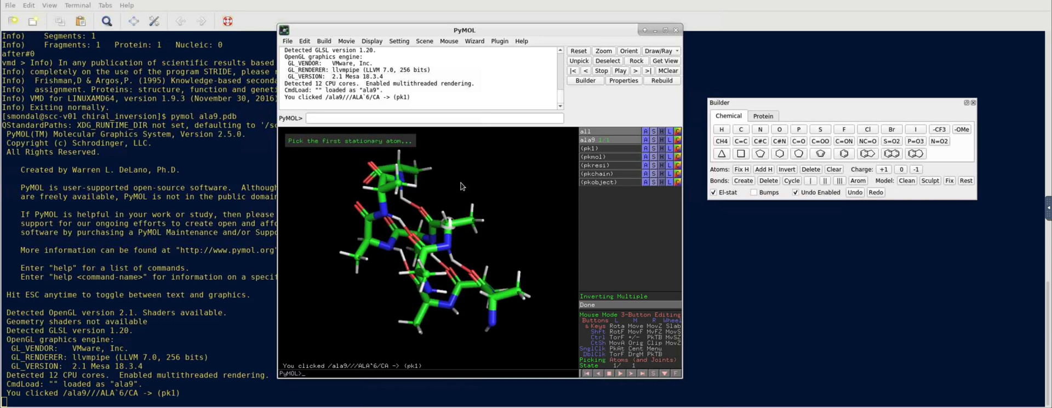
mouse_move(449, 248)
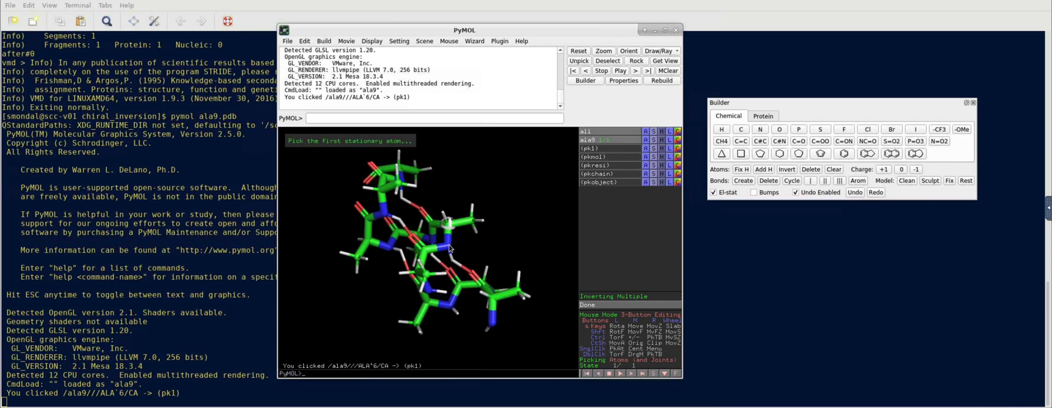
Step: Pick ALA 6's backbone nitrogen as the first stationary atom for the inversion
click(444, 243)
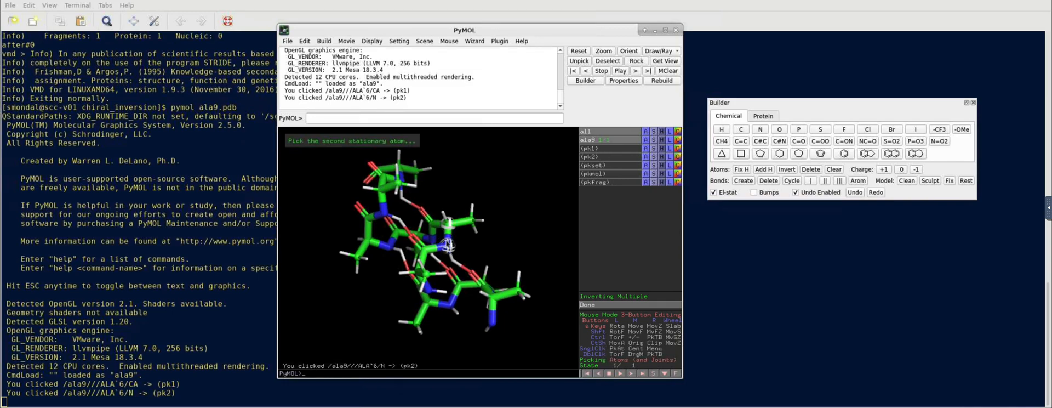
mouse_move(482, 174)
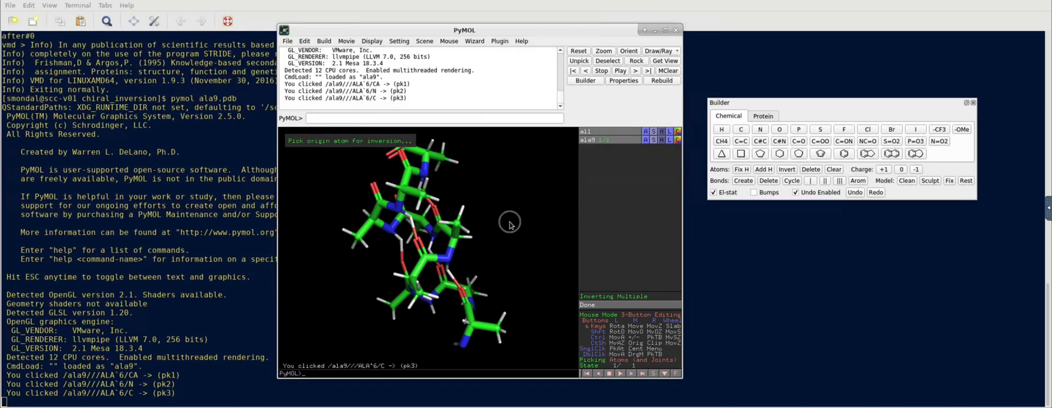
Step: Write the inverted helix to ala9_mutated.pdb with the save command
drag(510, 221, 506, 242)
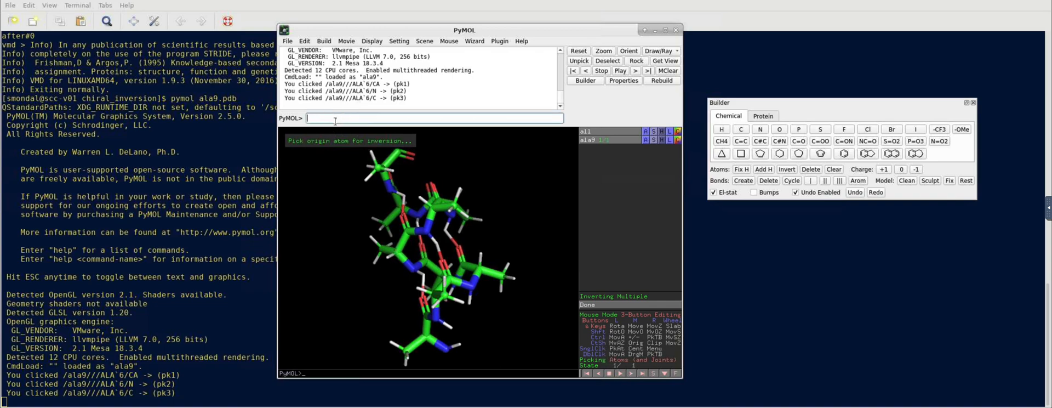
text(save)
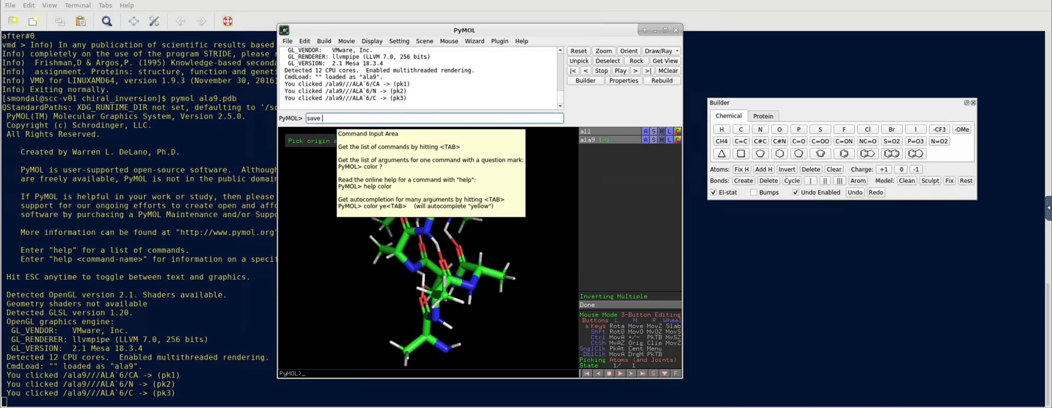
text(ala)
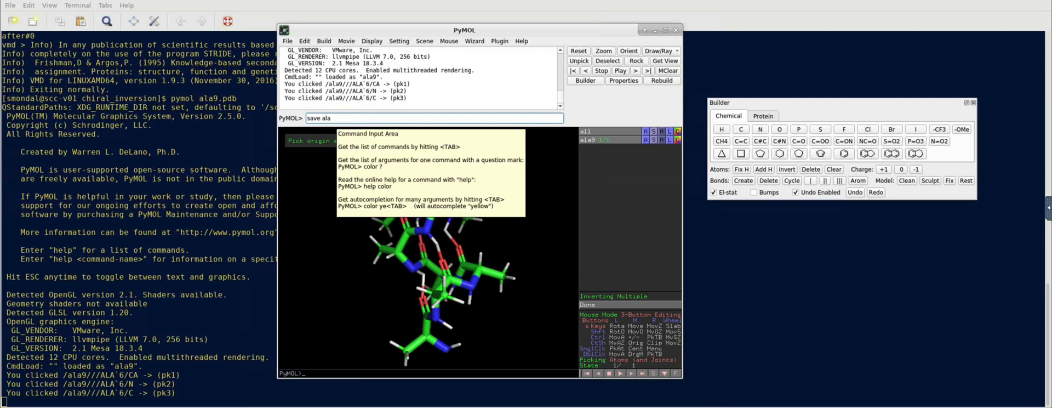
text(9_m)
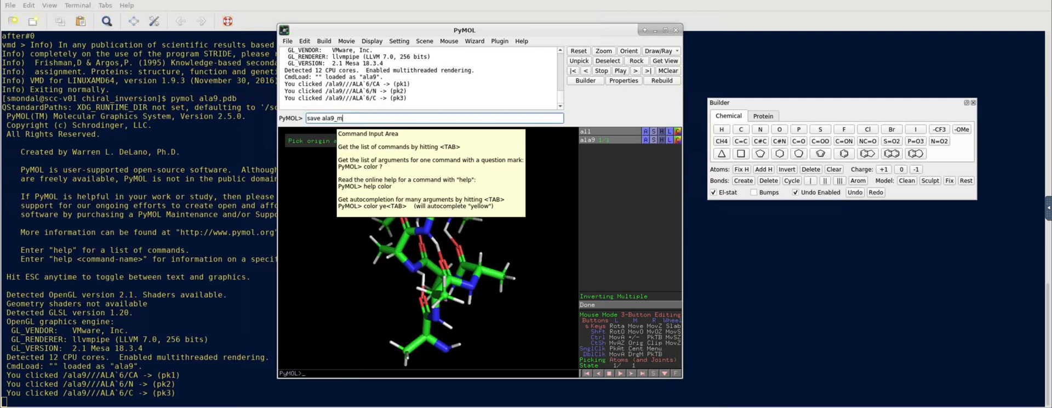
text(utated.p)
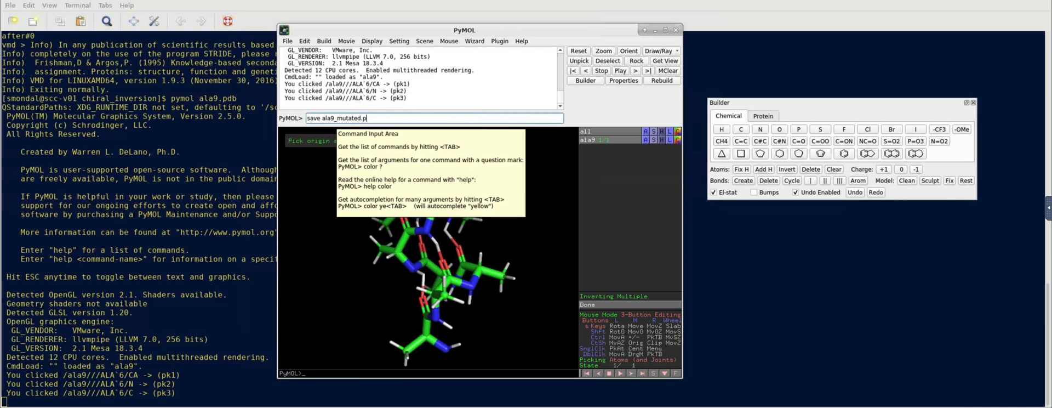
key(Return)
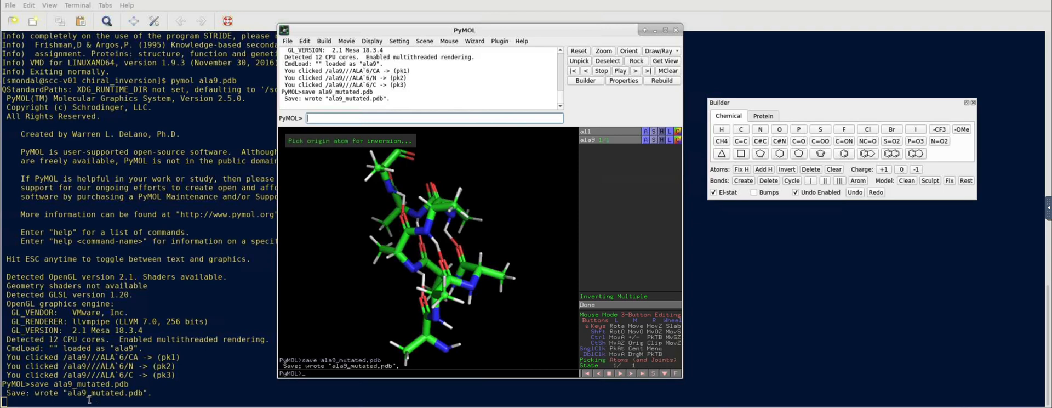
mouse_move(679, 41)
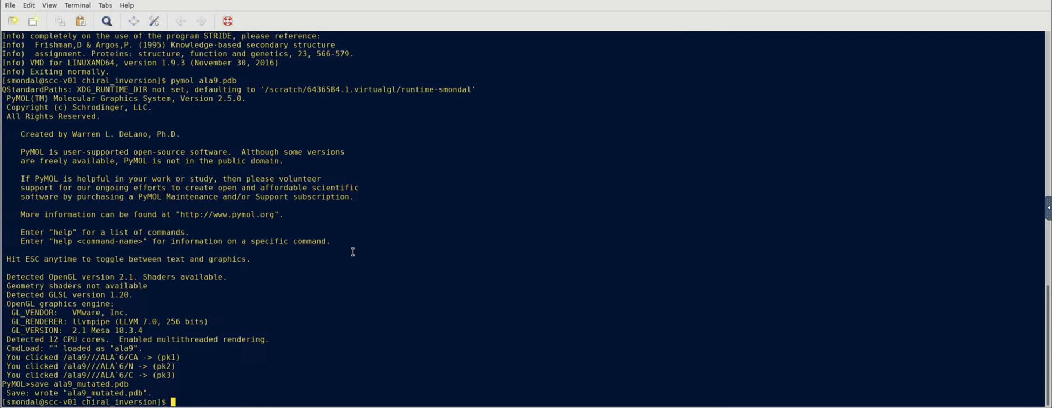
Step: Run 'vmd ala9.pdb ala9_mutated.pdb' to load both structures for comparison
text(vmd)
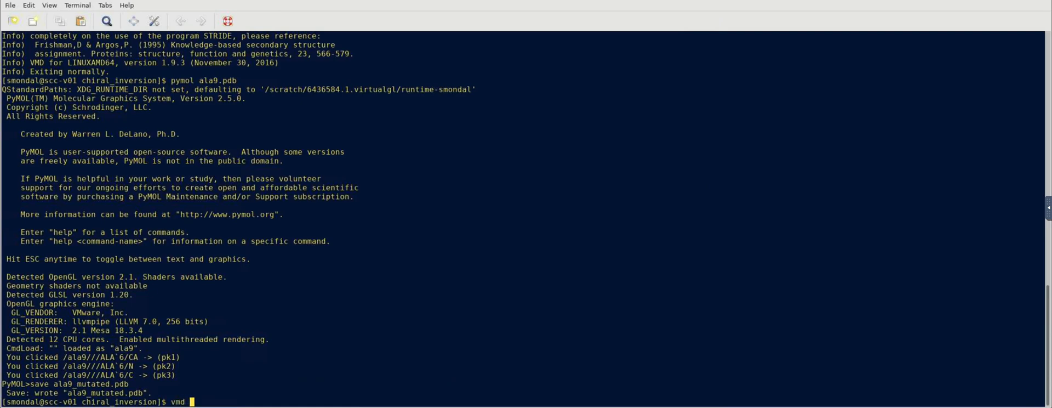
text(ala9.pdb)
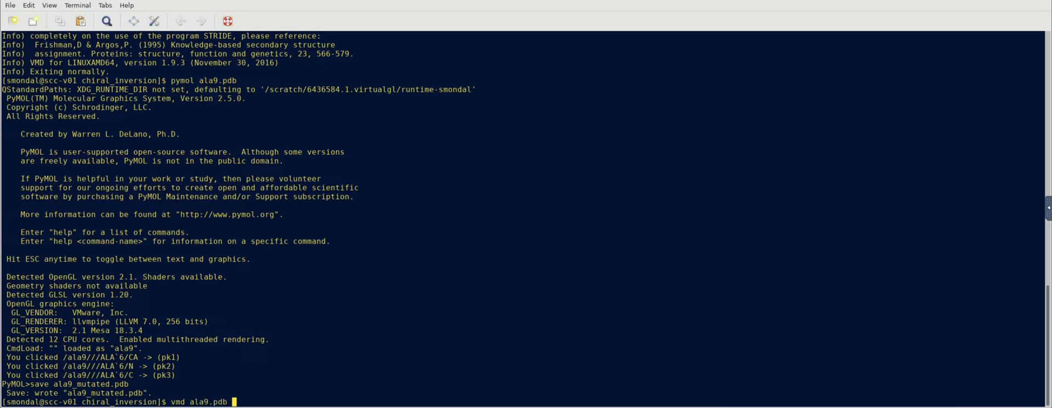
text(ala9_)
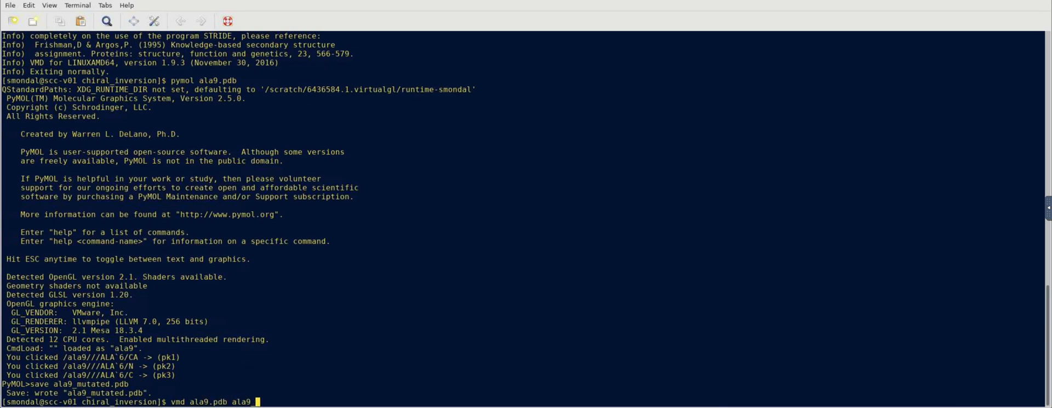
key(Return)
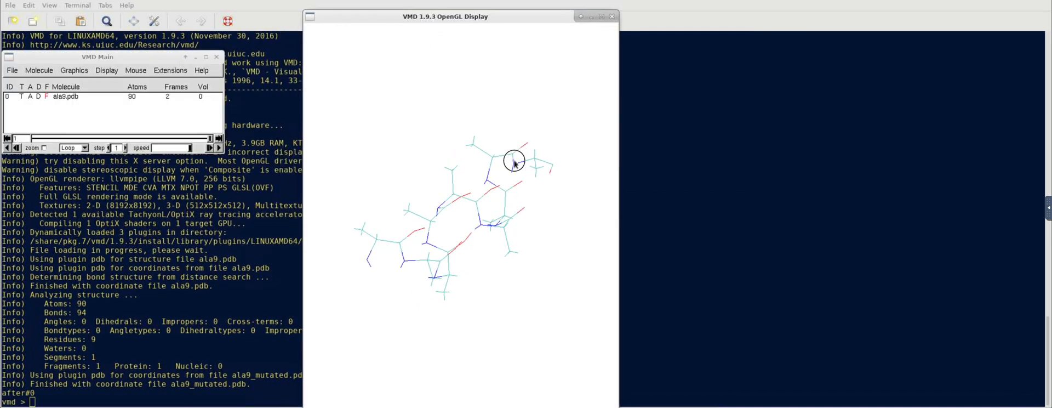
drag(515, 161, 443, 210)
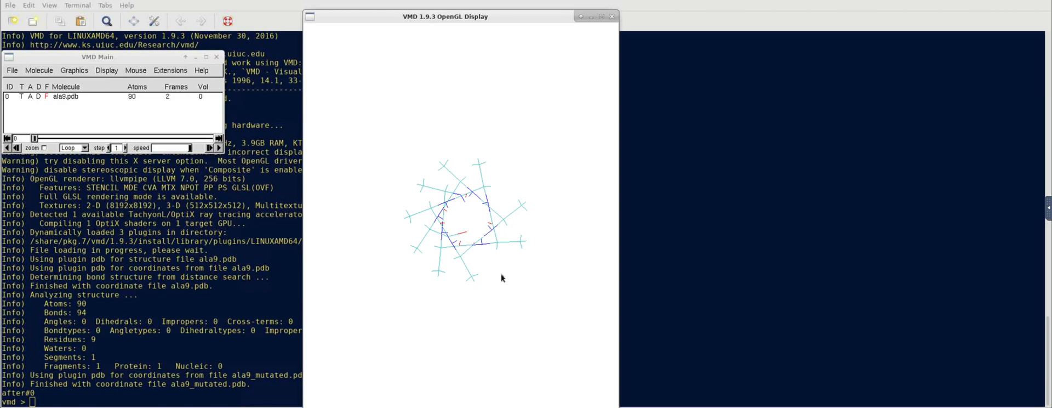
drag(501, 278, 435, 180)
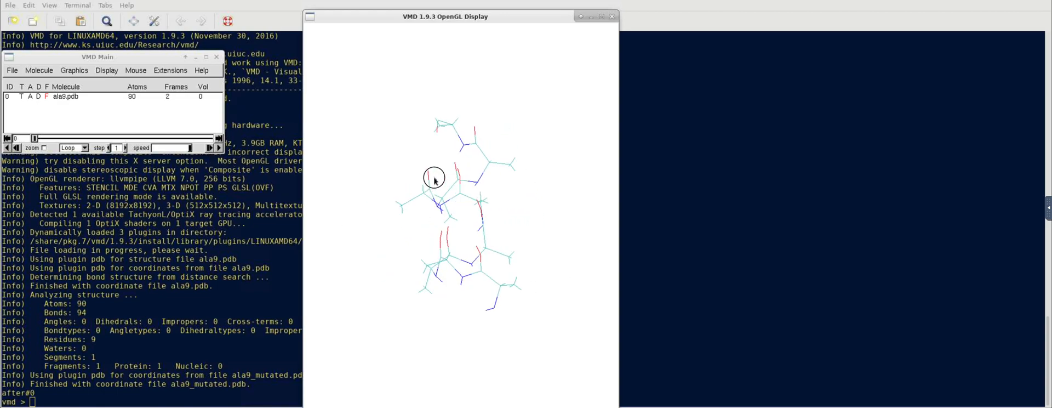
drag(433, 177, 433, 167)
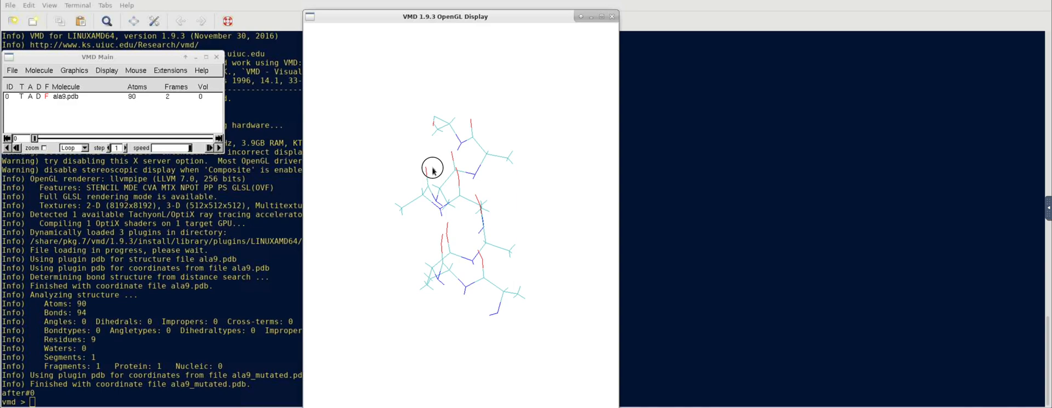
drag(432, 168, 480, 335)
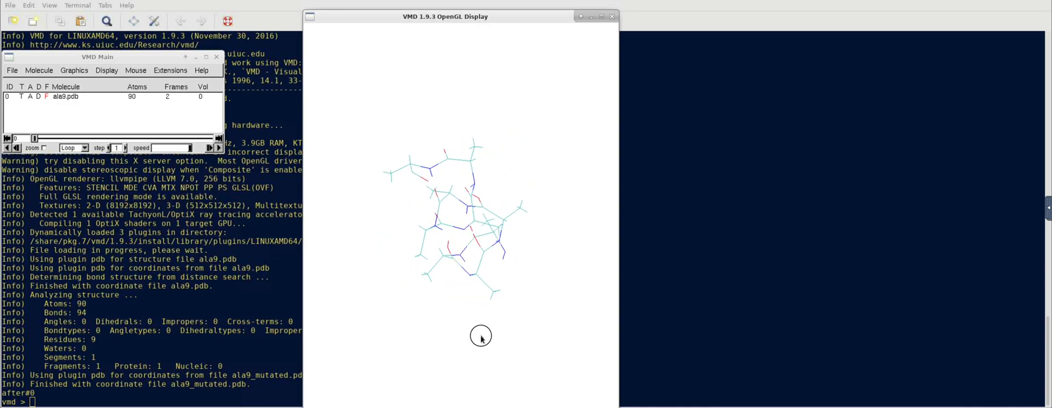
drag(481, 336, 529, 324)
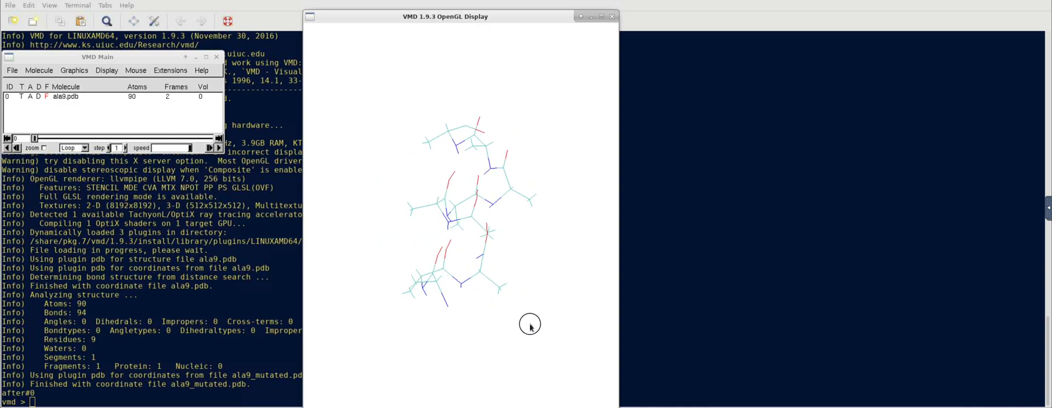